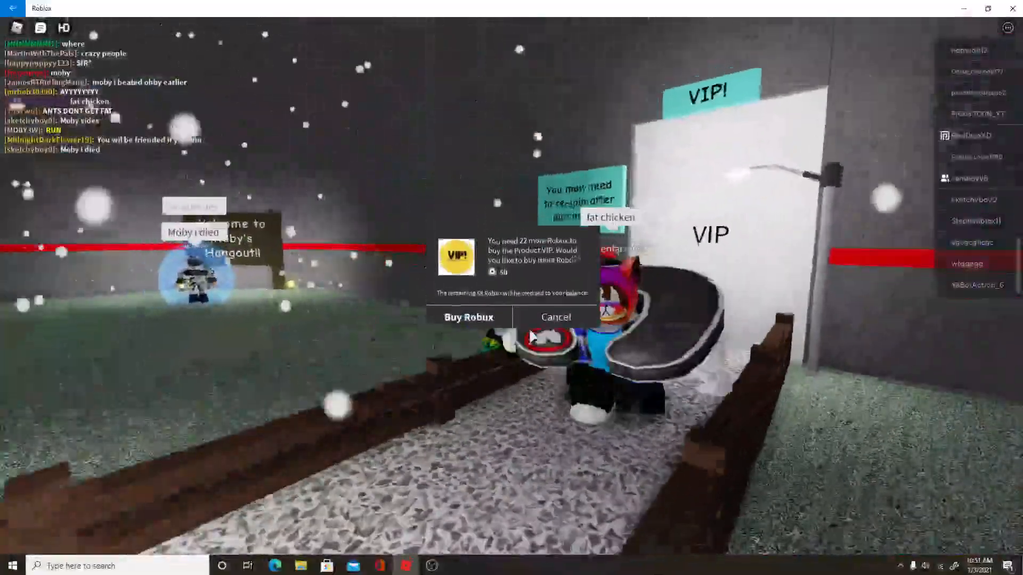
# Decline the VIP product purchase on the Buy Robux prompt.
pyautogui.click(555, 317)
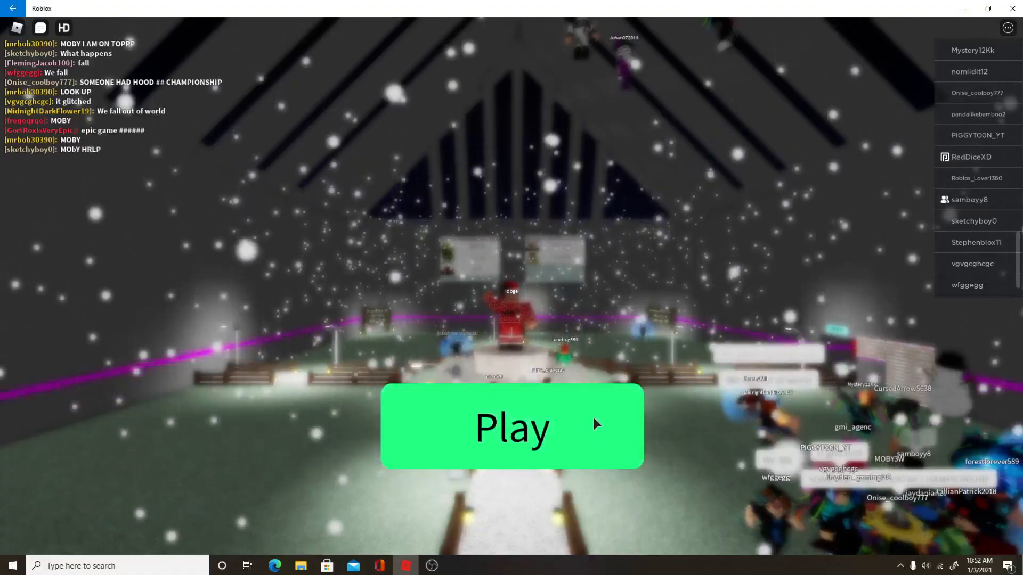
# Press Play repeatedly to spawn beside the credits wall in the snowy hangout.
pyautogui.click(512, 427)
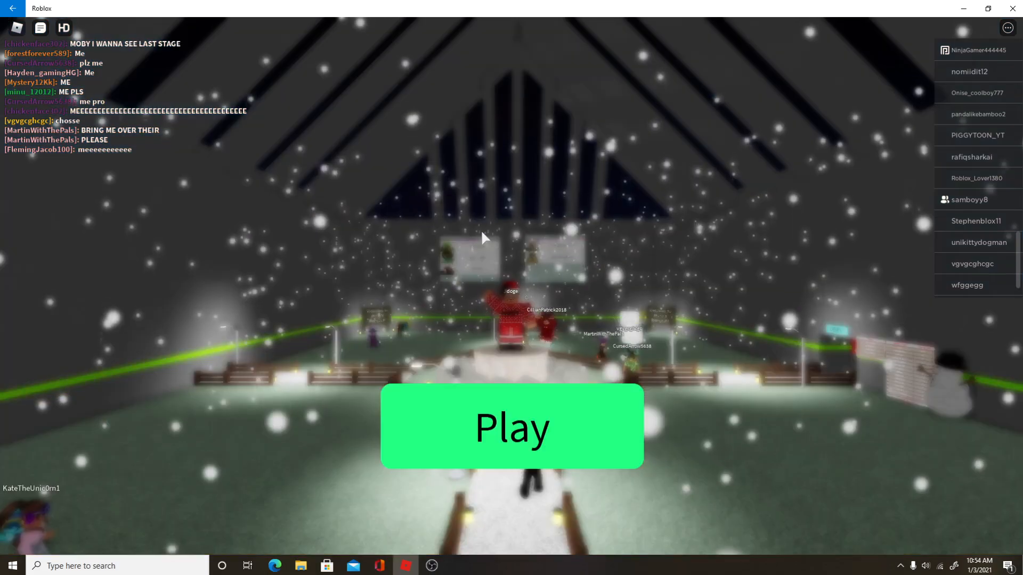
pyautogui.click(512, 427)
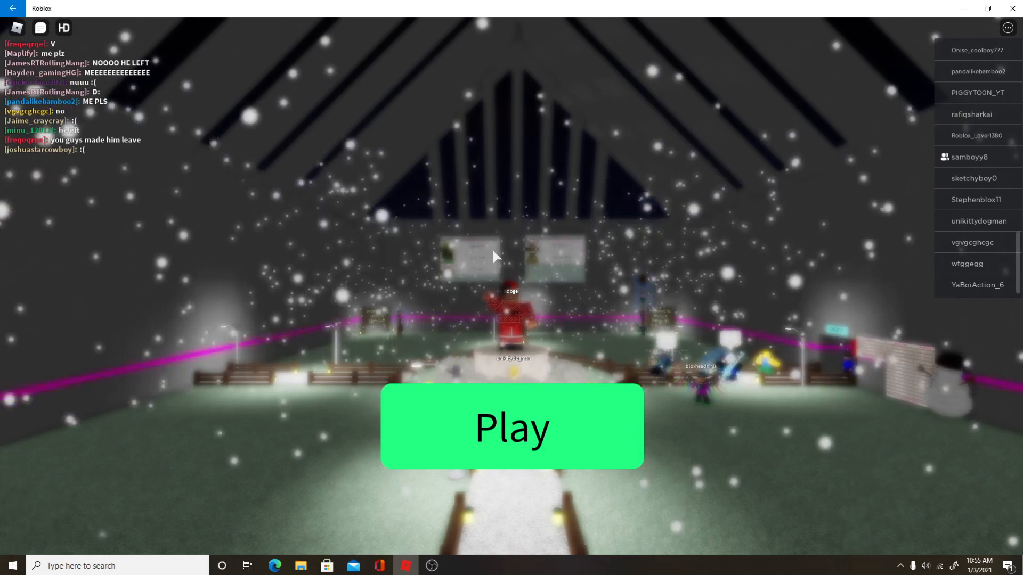
pyautogui.click(512, 427)
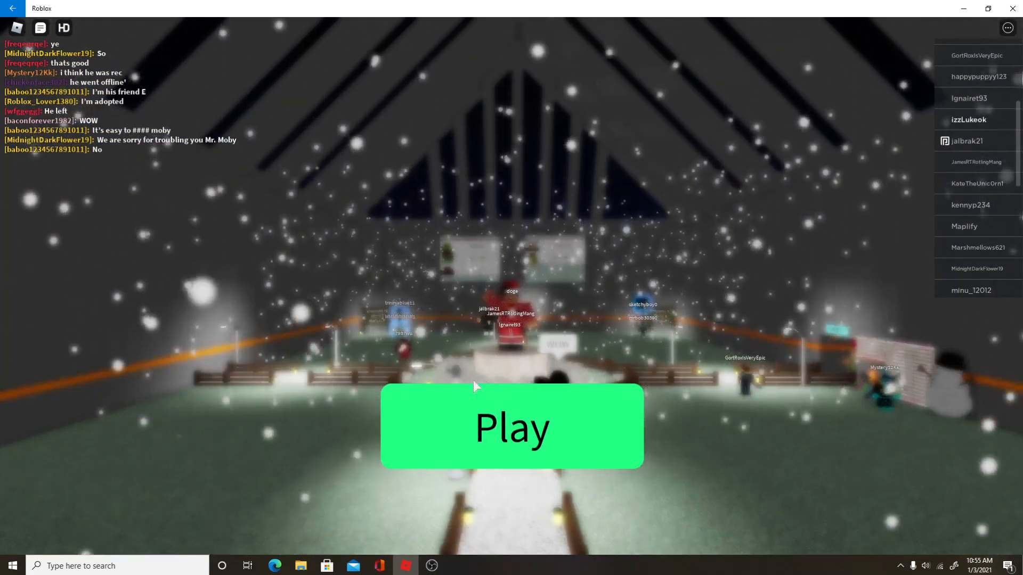
pyautogui.click(511, 427)
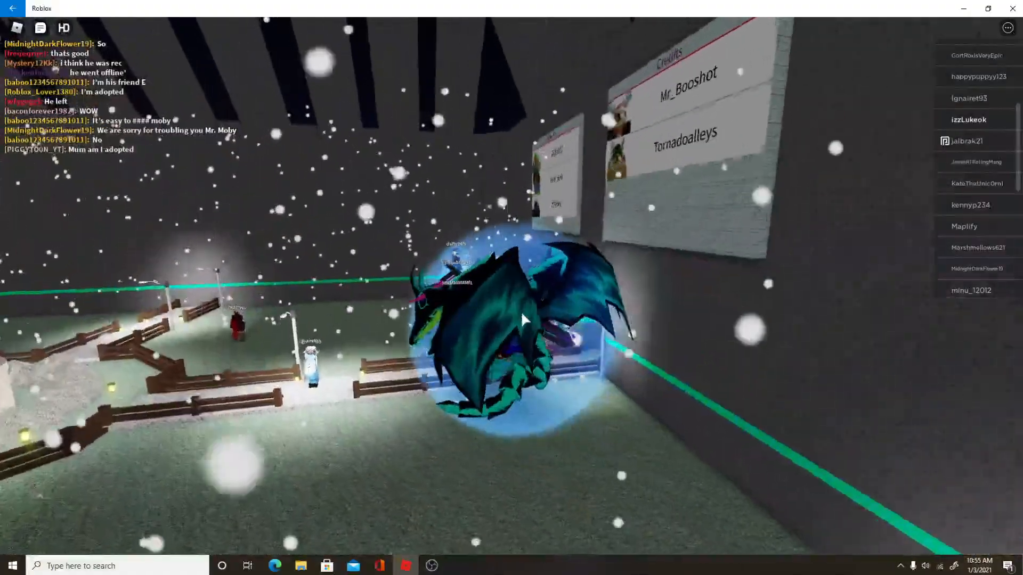